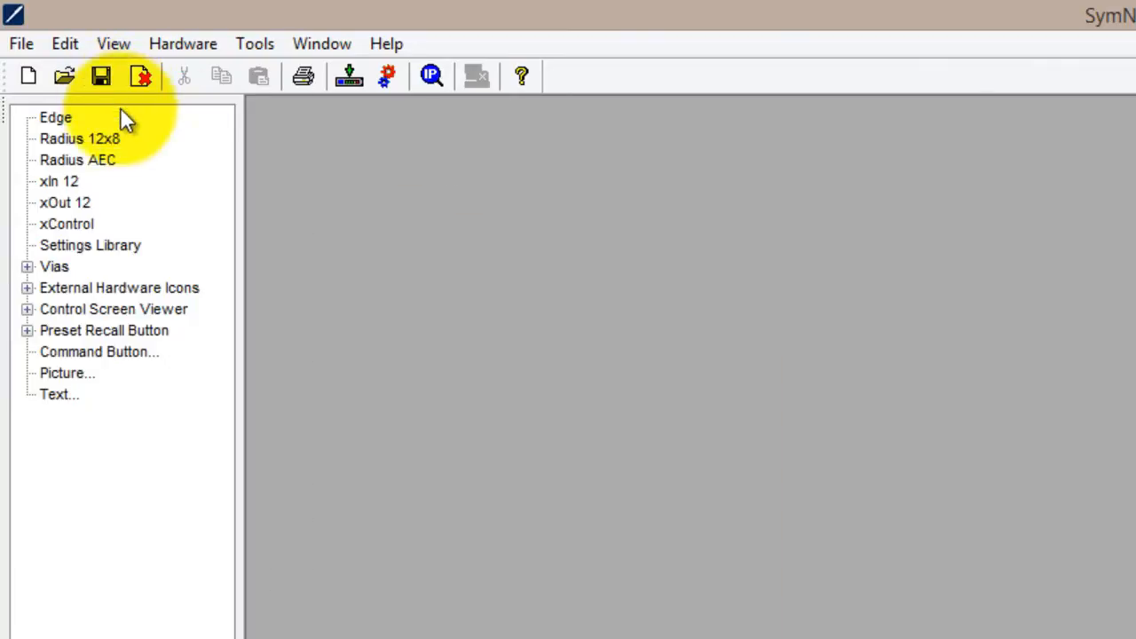
# Step: Hide the meter bar from the View menu, then toggle it back with F7
pyautogui.click(114, 43)
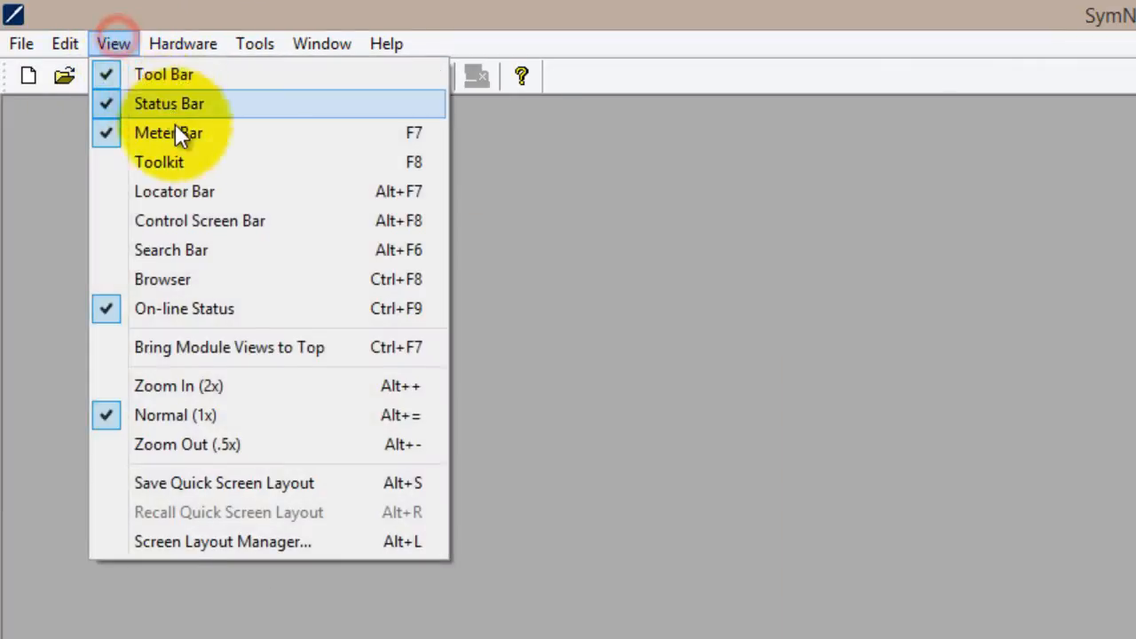
pyautogui.click(167, 131)
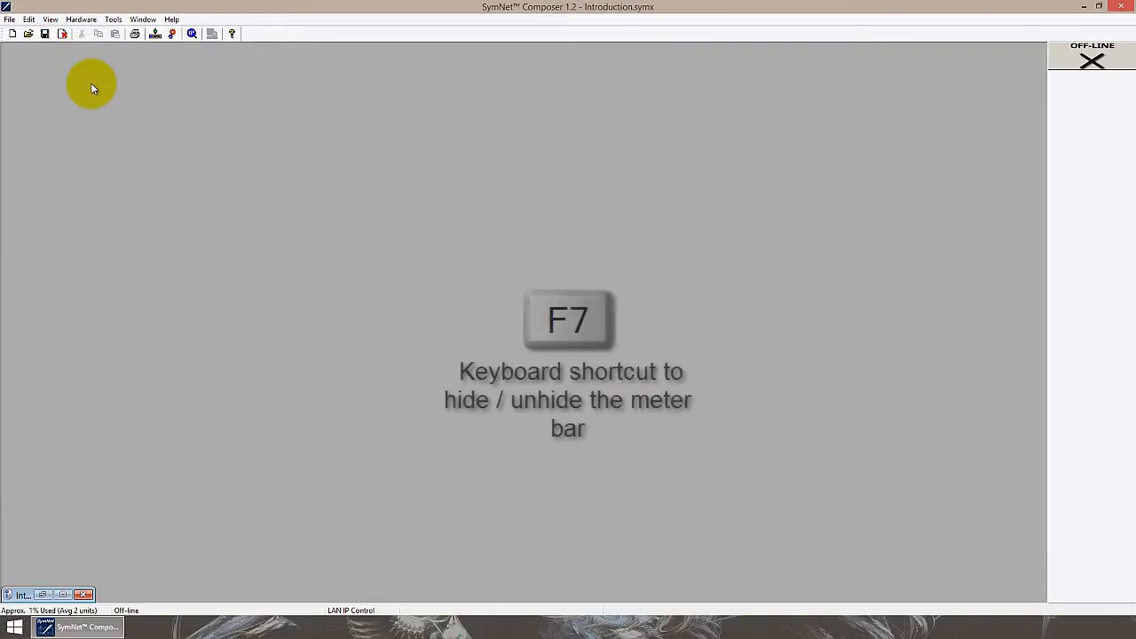
pyautogui.press('f7')
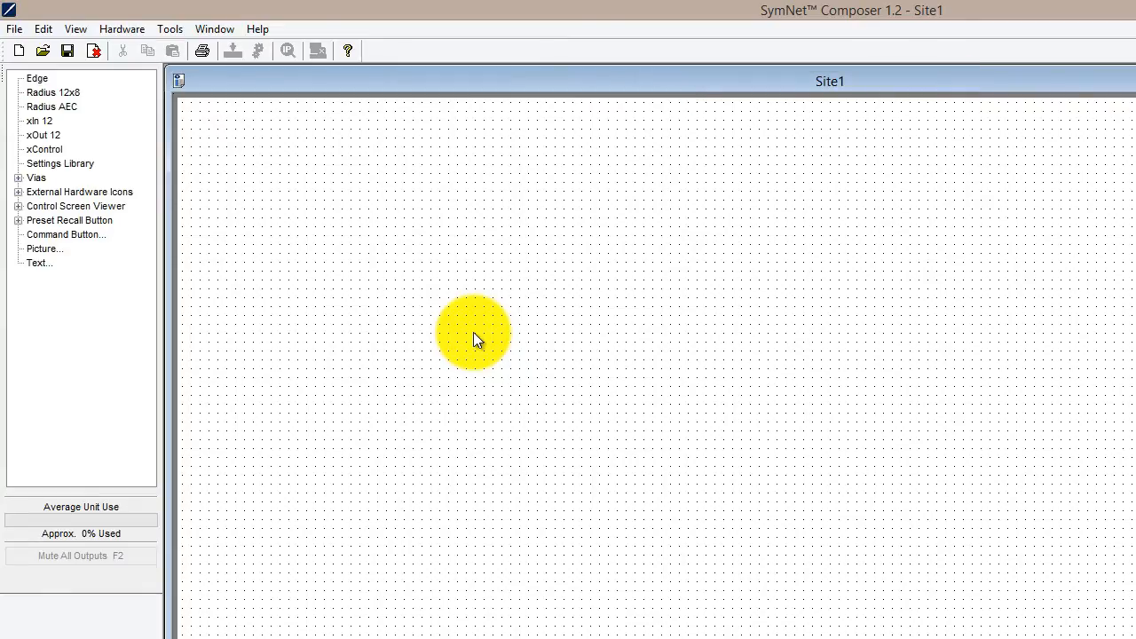
pyautogui.moveTo(85, 104)
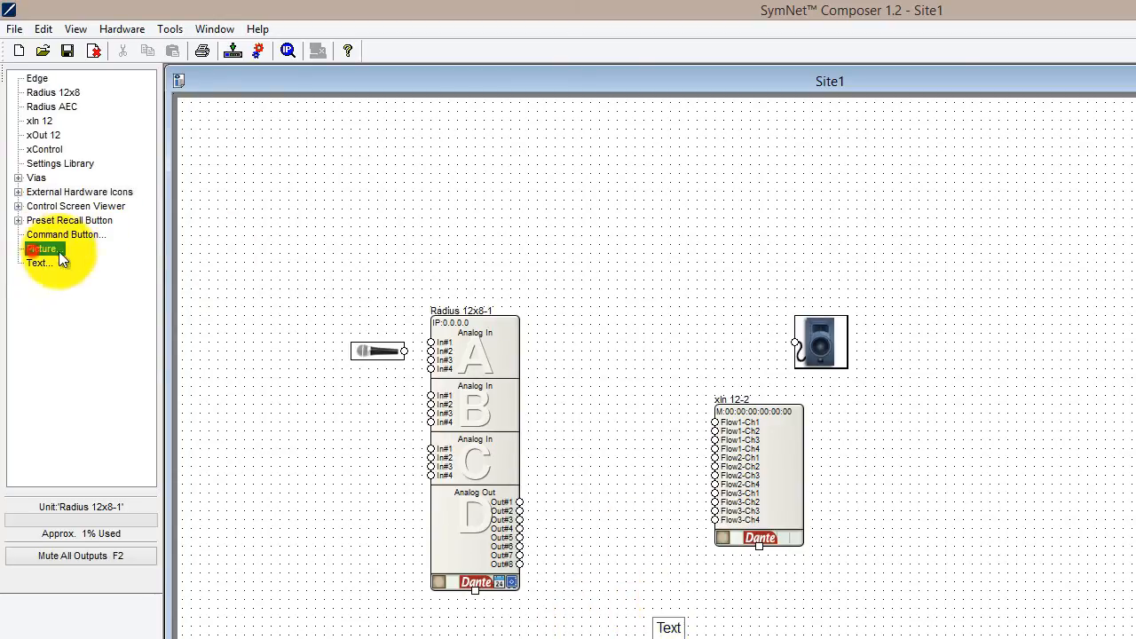
# Step: Add PAVT_Logo.png as a picture on the site
pyautogui.click(42, 248)
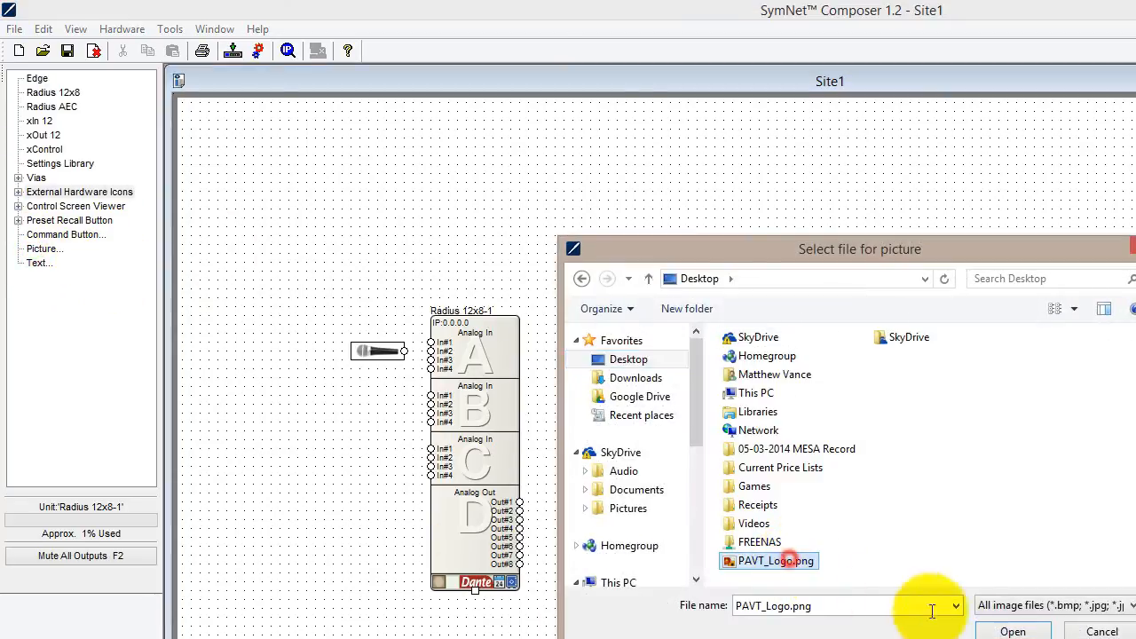
pyautogui.click(1011, 630)
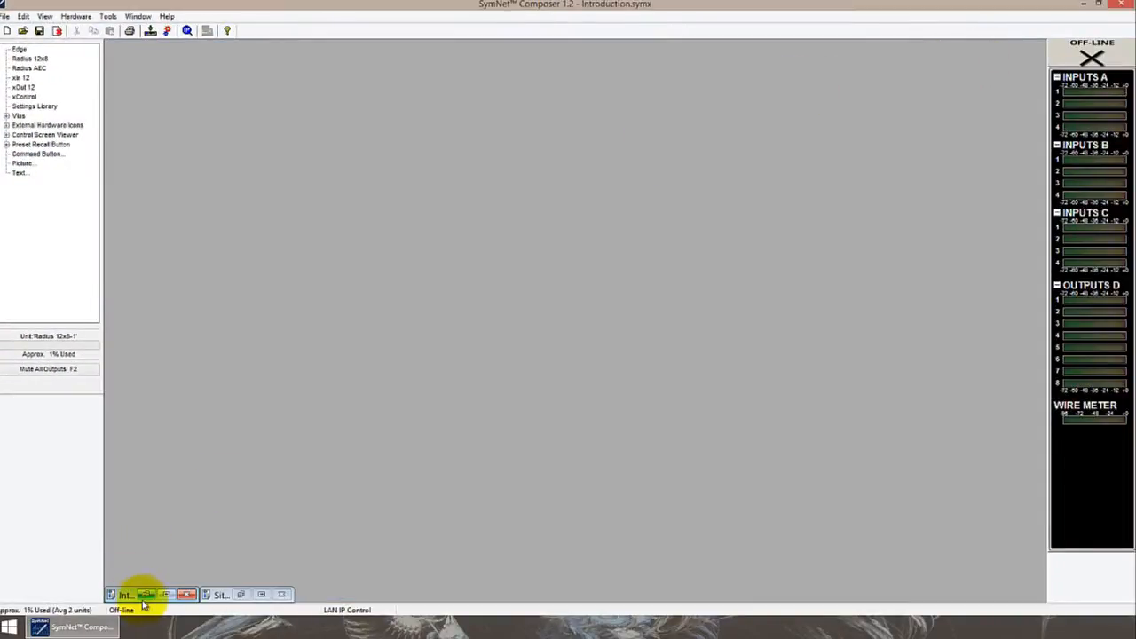
# Step: Restore the minimized Radius 12x8 design window showing its input, output and diagnostics blocks
pyautogui.click(127, 595)
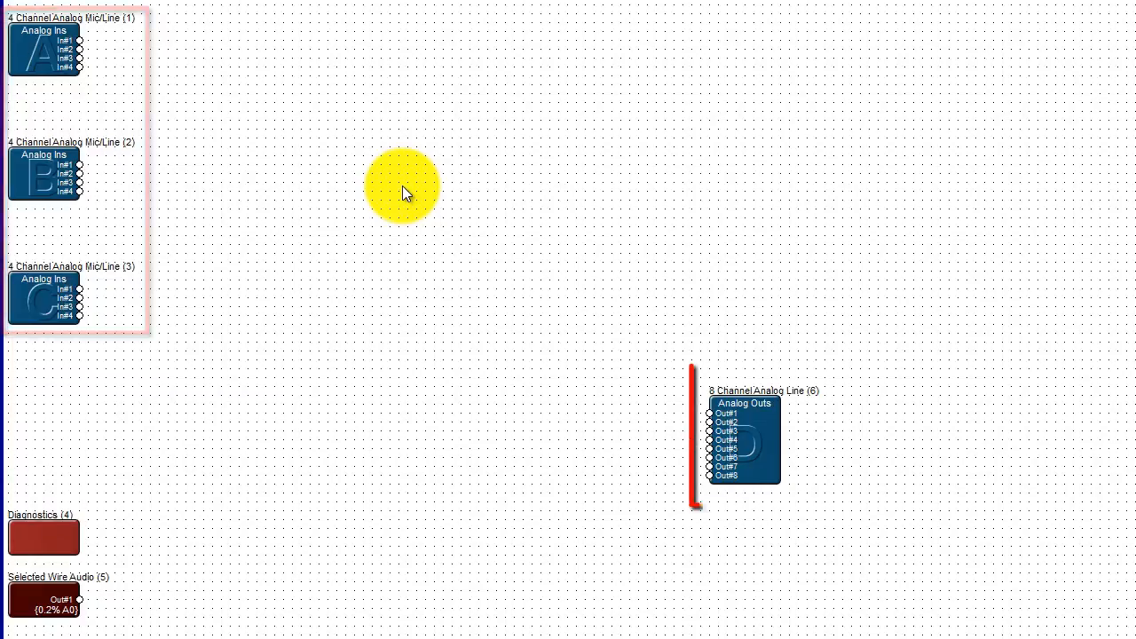
pyautogui.click(408, 186)
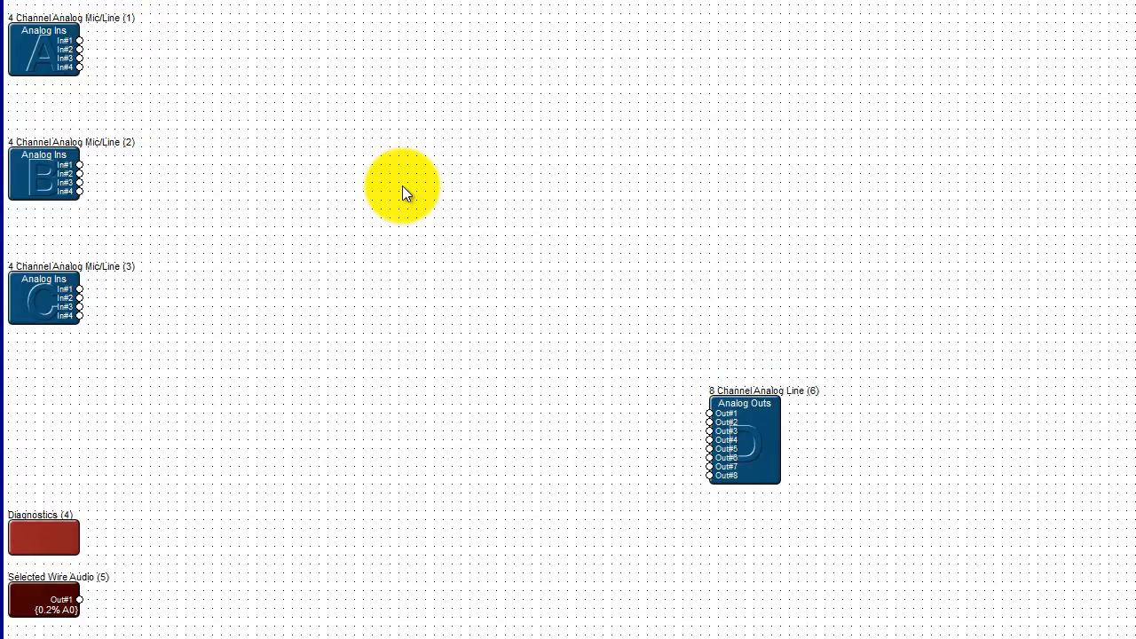
pyautogui.click(43, 536)
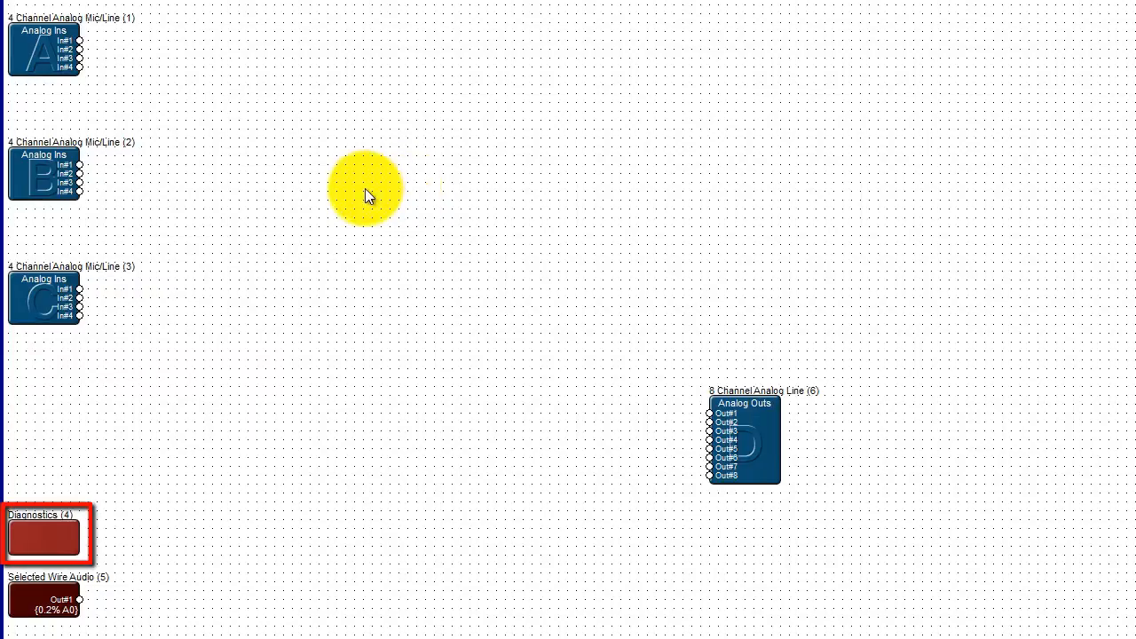
pyautogui.doubleClick(47, 536)
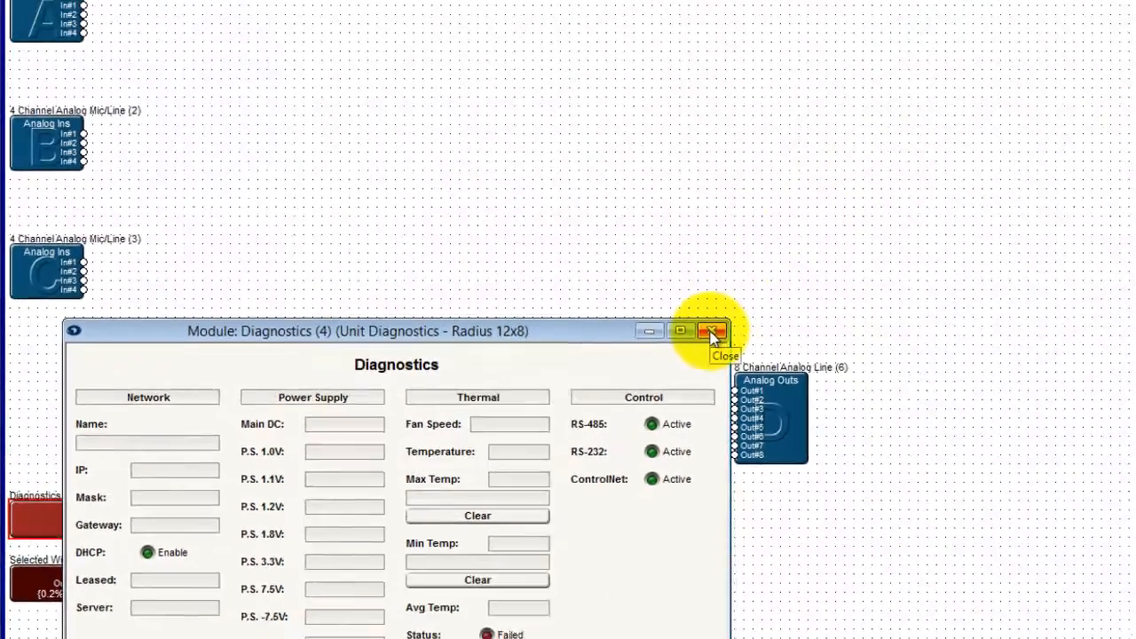
pyautogui.click(713, 332)
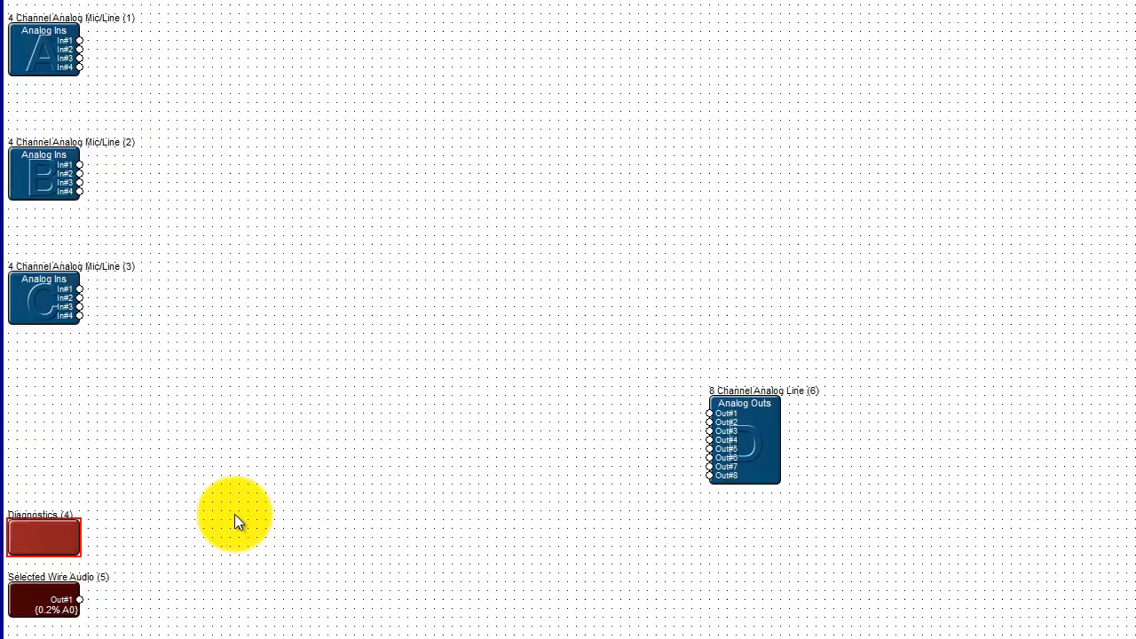
pyautogui.moveTo(267, 521)
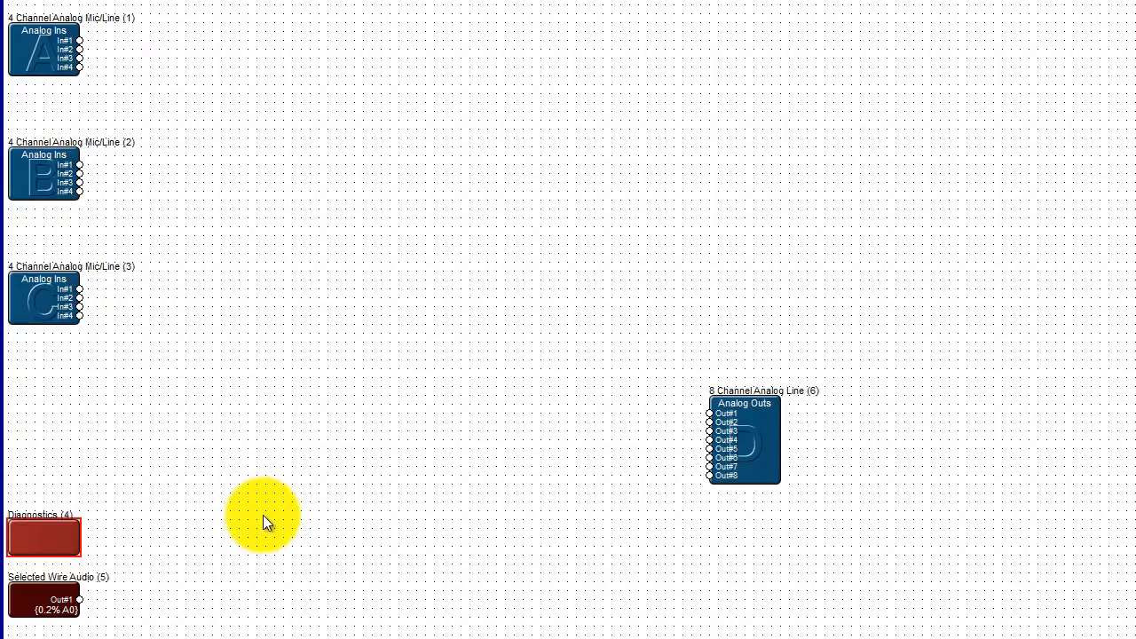
pyautogui.moveTo(1118, 612)
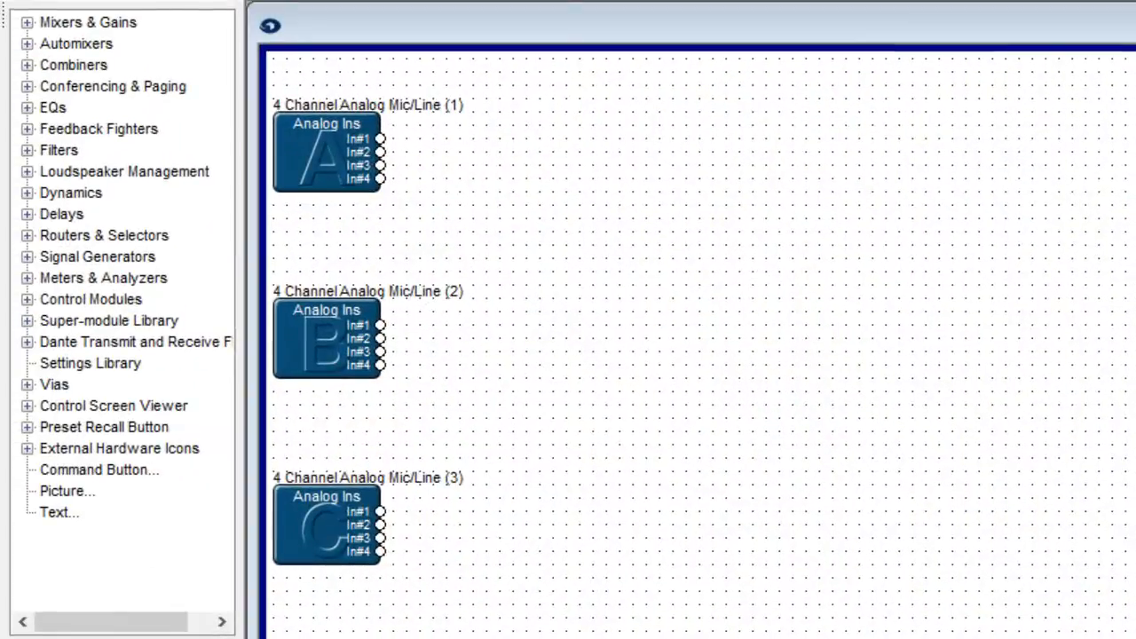
# Step: Rename the Analog Ins A channels to Mic 1, Mic 2 and onward, then move to the Analog Outs settings
pyautogui.doubleClick(327, 151)
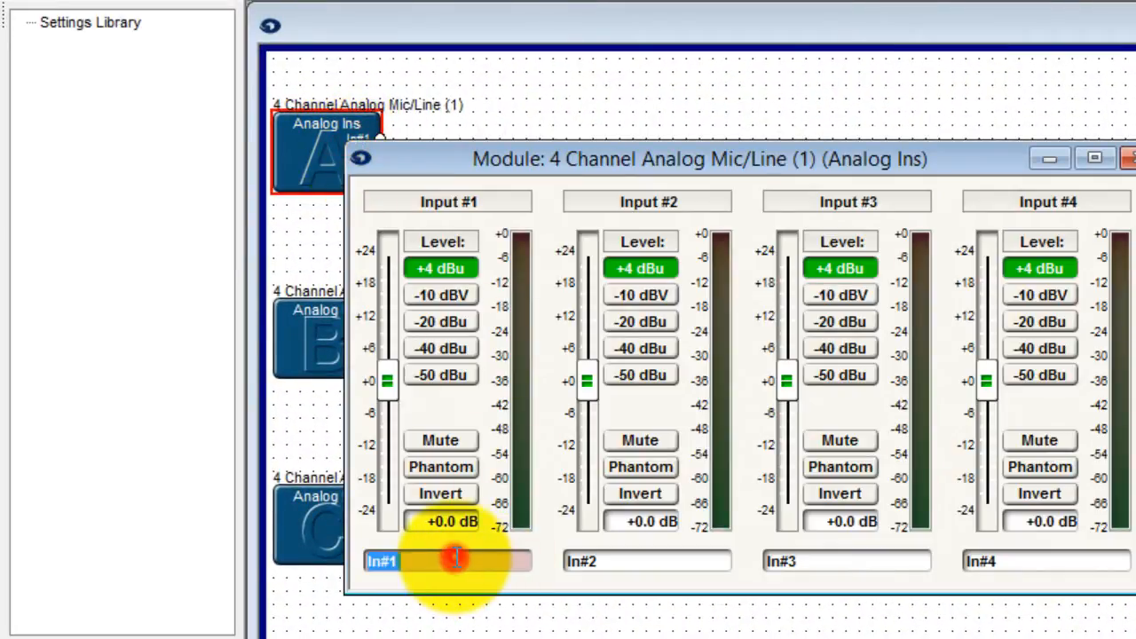
pyautogui.write('Mic 1')
pyautogui.click(846, 561)
pyautogui.write('Mic 3')
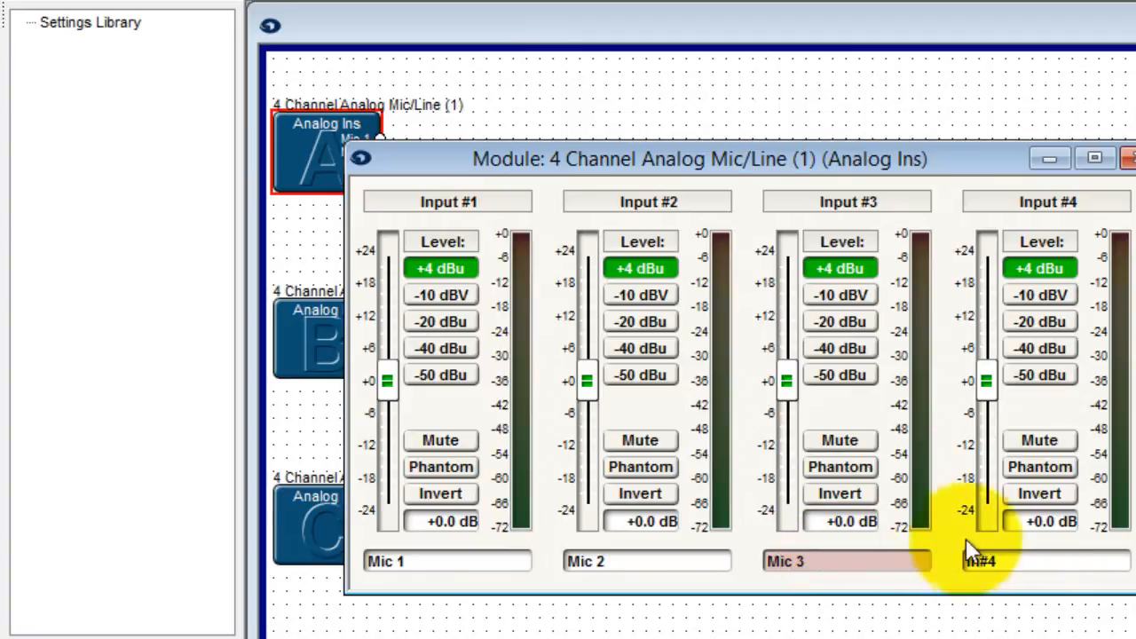
pyautogui.click(1043, 560)
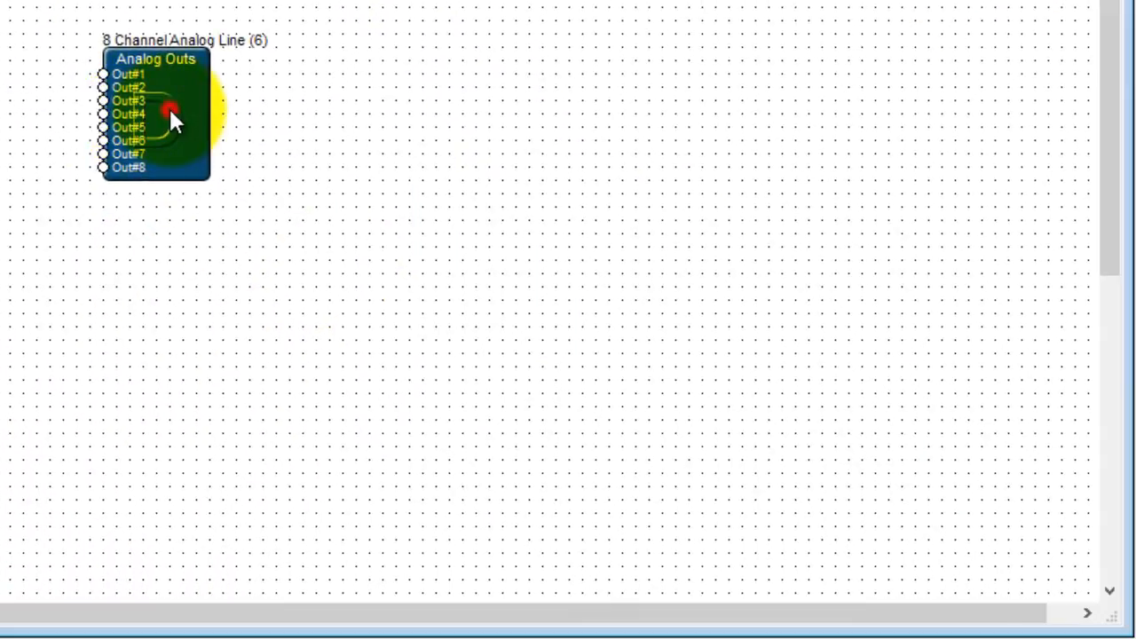
pyautogui.doubleClick(169, 116)
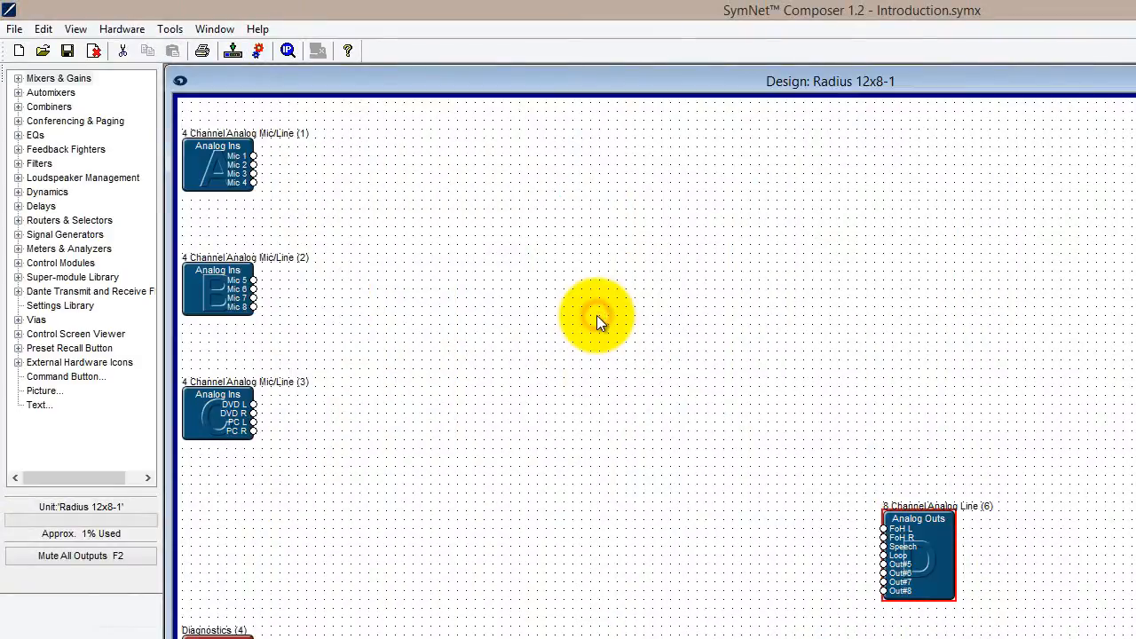
# Step: Place a master gain-sharing automixer and a custom 3-input, 3-output stereo matrix mixer
pyautogui.click(18, 135)
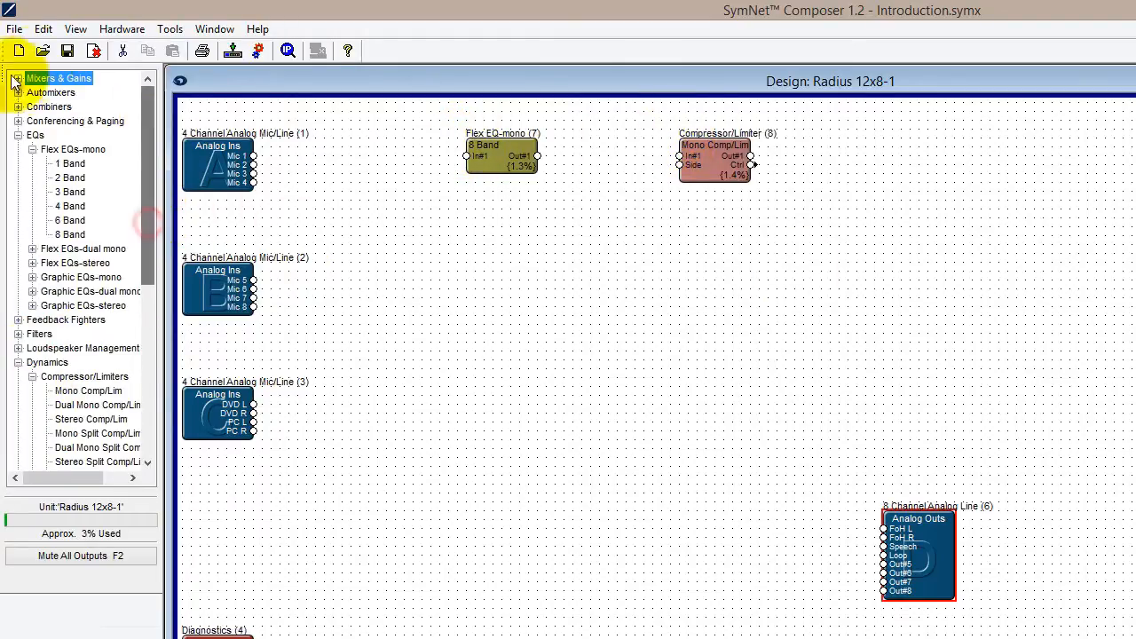
pyautogui.click(16, 78)
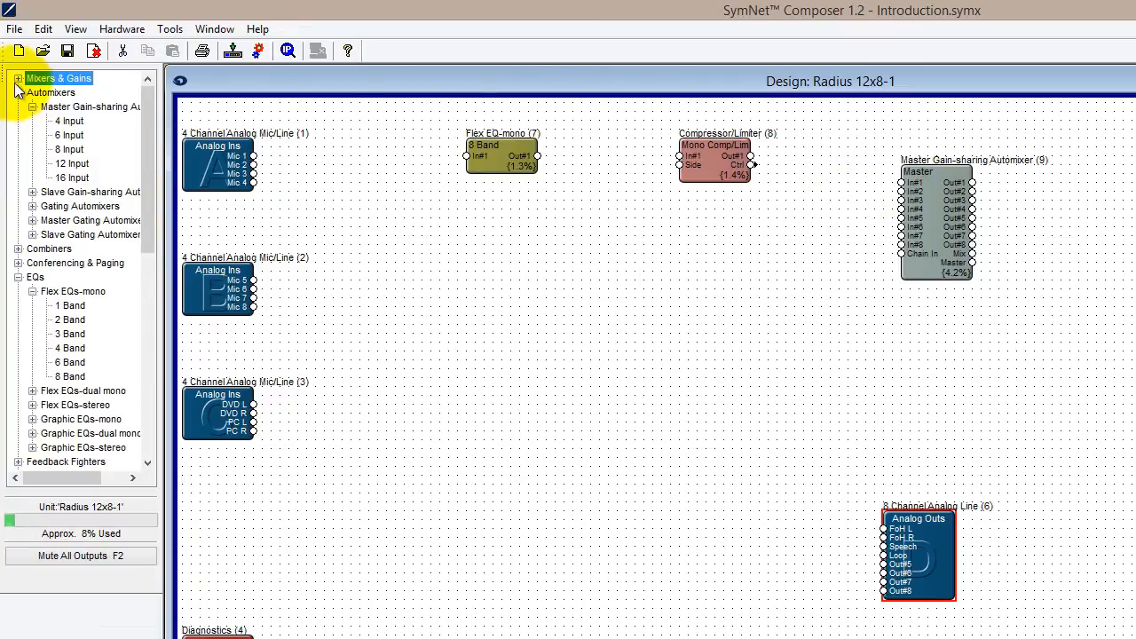
pyautogui.click(18, 78)
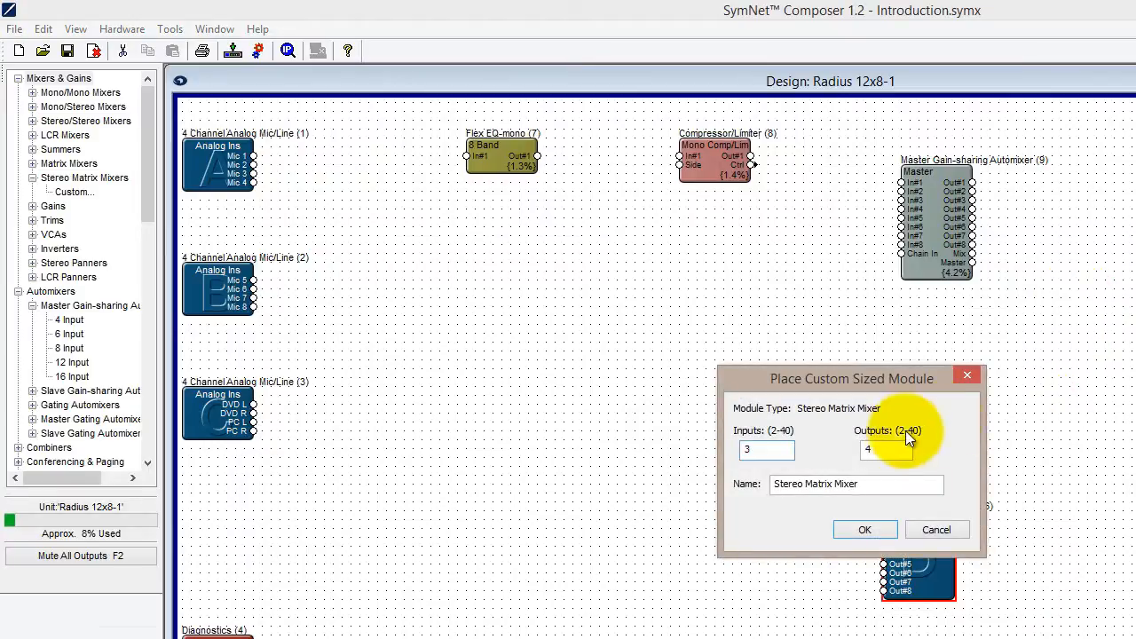
pyautogui.click(862, 529)
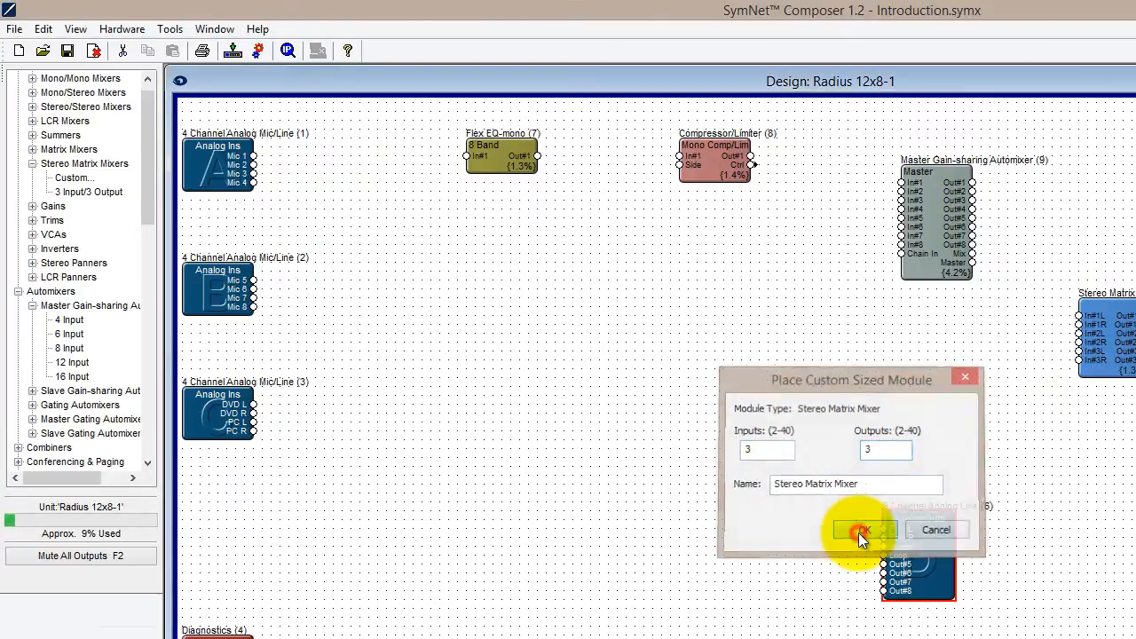
pyautogui.click(862, 529)
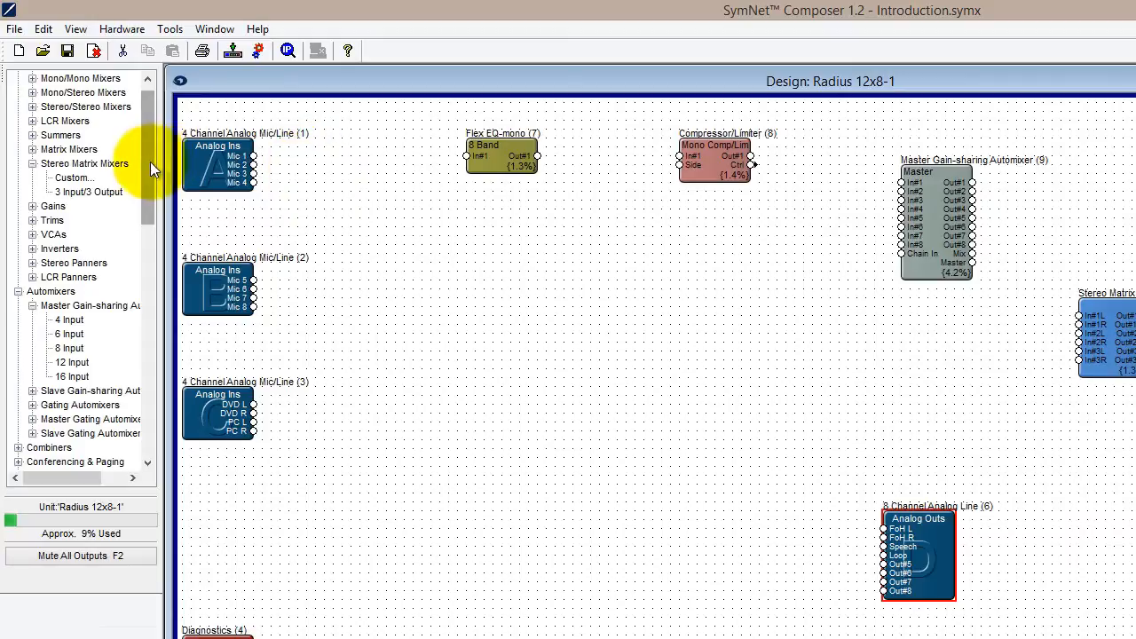
# Step: Duplicate the Flex EQ-mono module and arrange the copies in a column beneath the first EQ
pyautogui.scroll(-3)
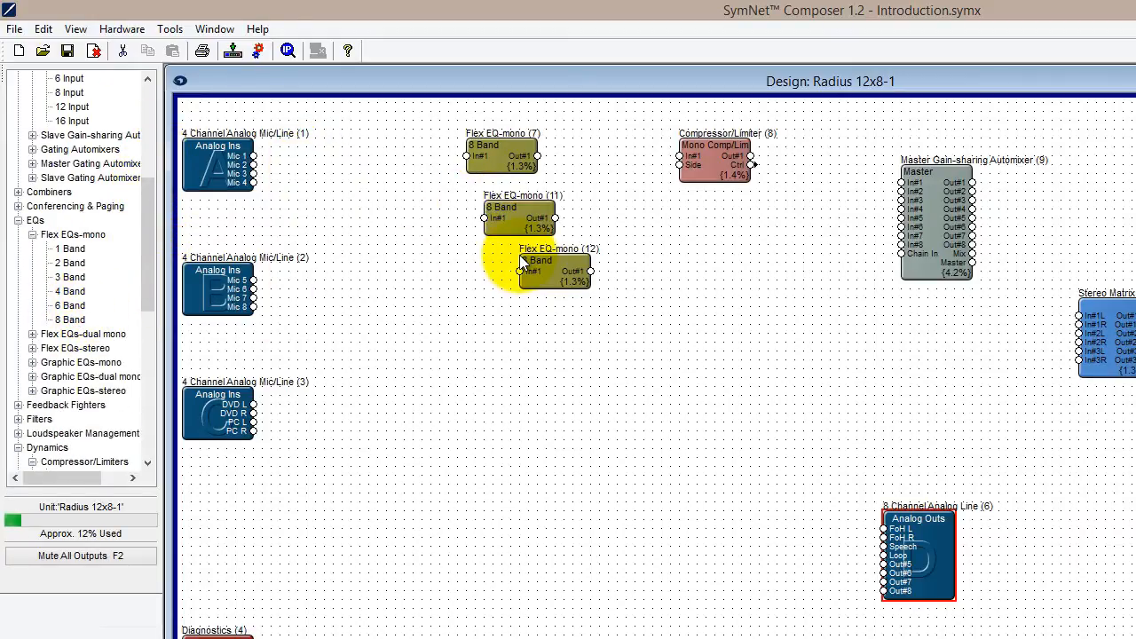
pyautogui.rightClick(532, 266)
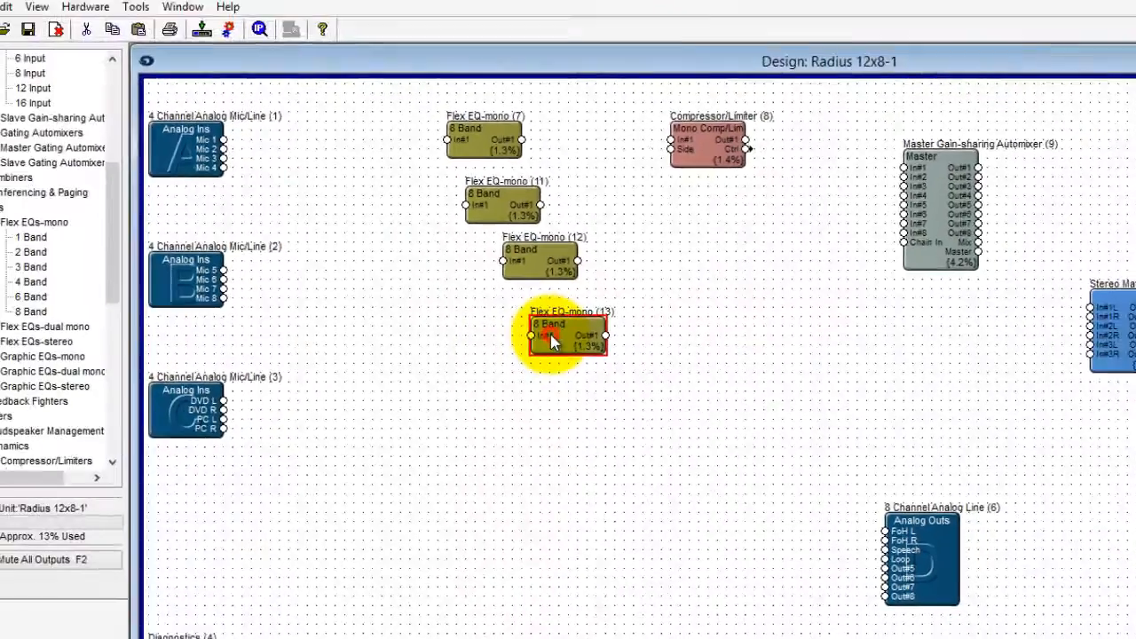
pyautogui.press('ctrl+d')
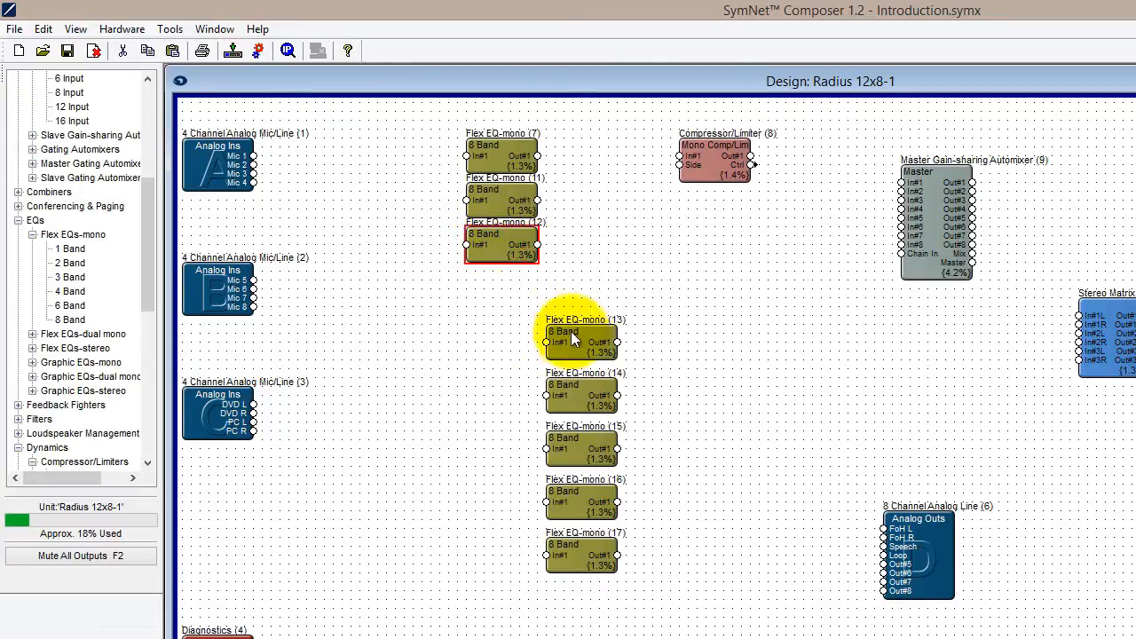
pyautogui.moveTo(582, 335); pyautogui.dragTo(500, 288)
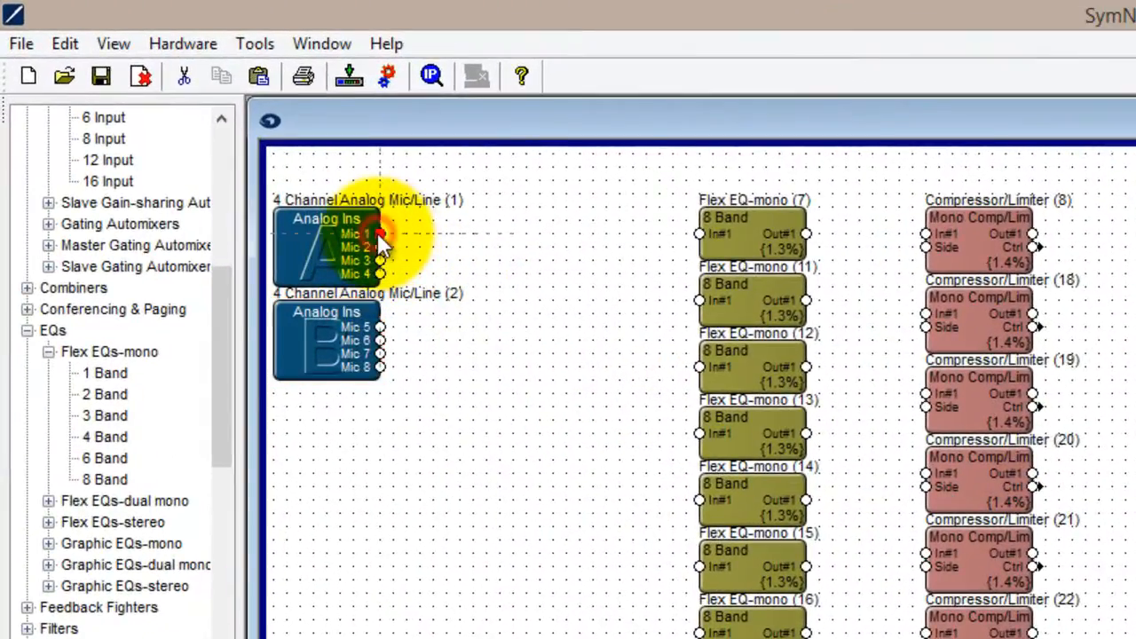
# Step: Wire Mic 1–4 outputs to the In#1 pins of Flex EQ-mono modules 7, 11, 12 and 13
pyautogui.moveTo(380, 234); pyautogui.dragTo(631, 234)
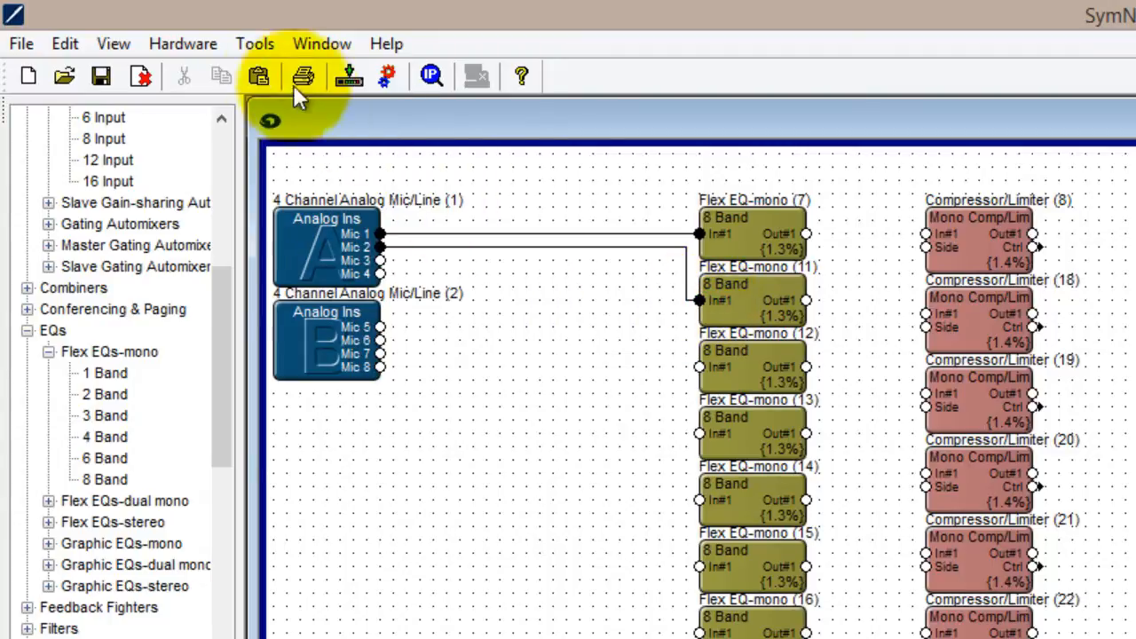
pyautogui.click(254, 42)
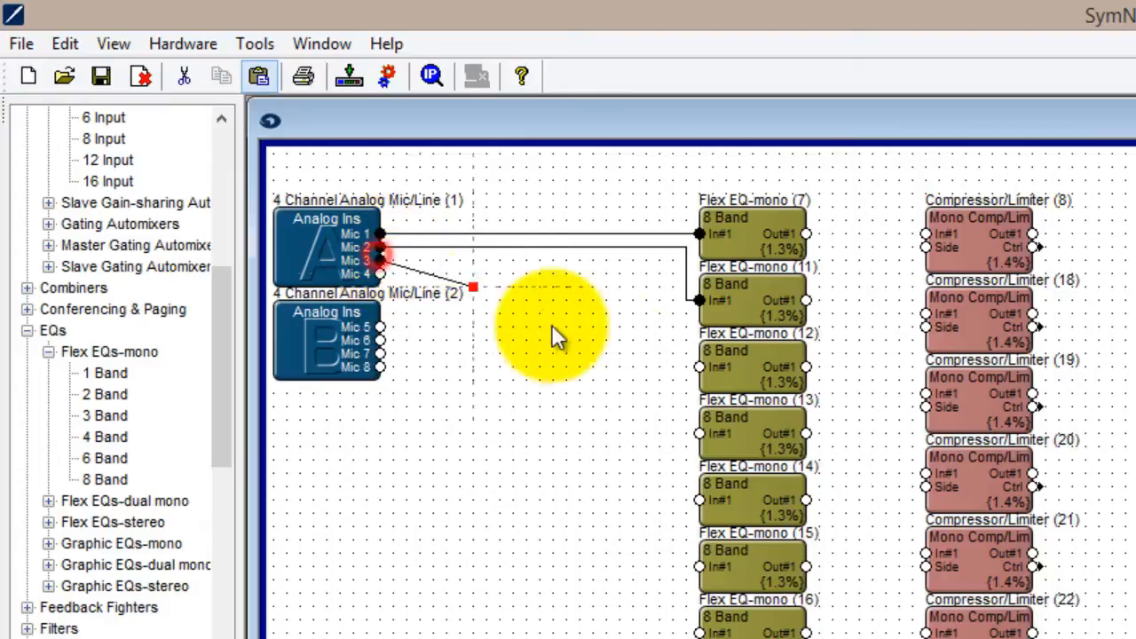
pyautogui.moveTo(382, 259); pyautogui.dragTo(699, 366)
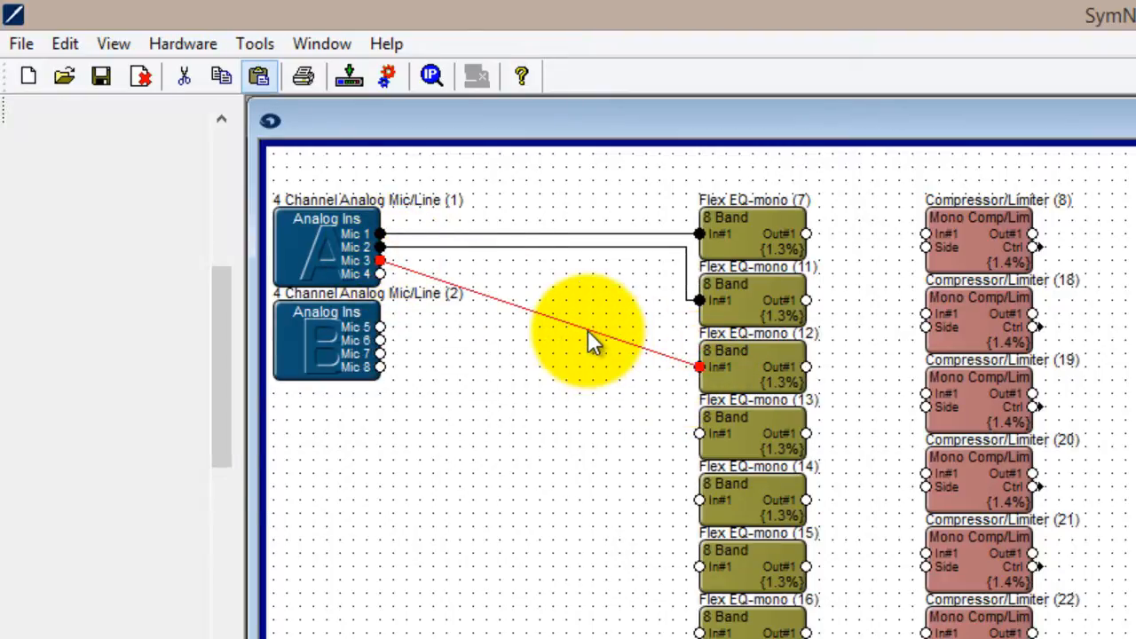
pyautogui.click(256, 43)
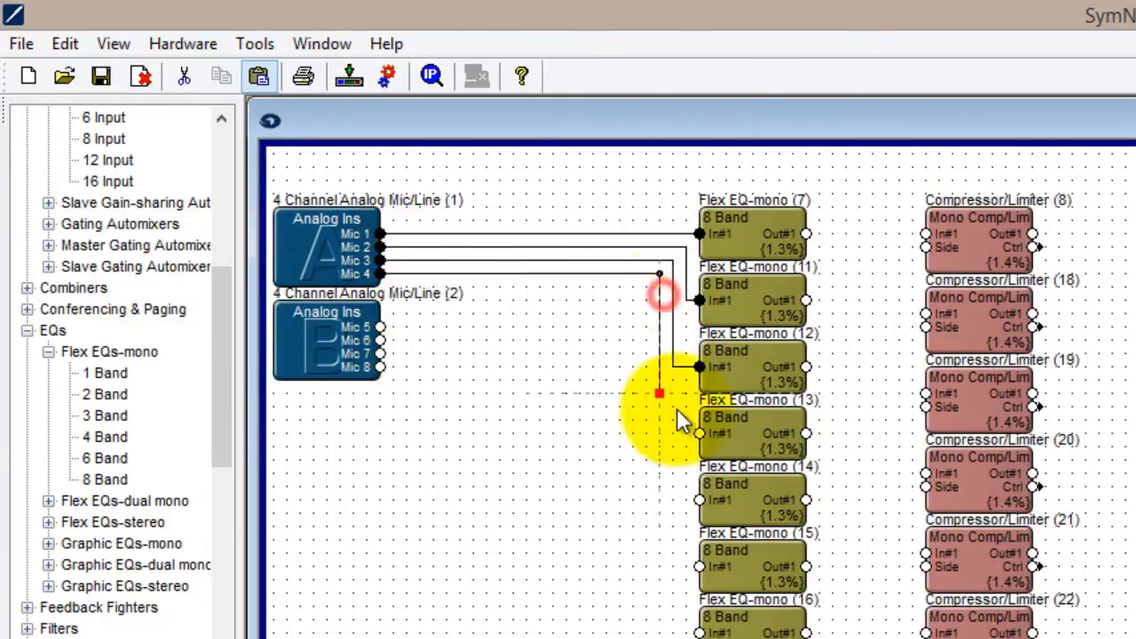
pyautogui.moveTo(660, 394); pyautogui.dragTo(632, 566)
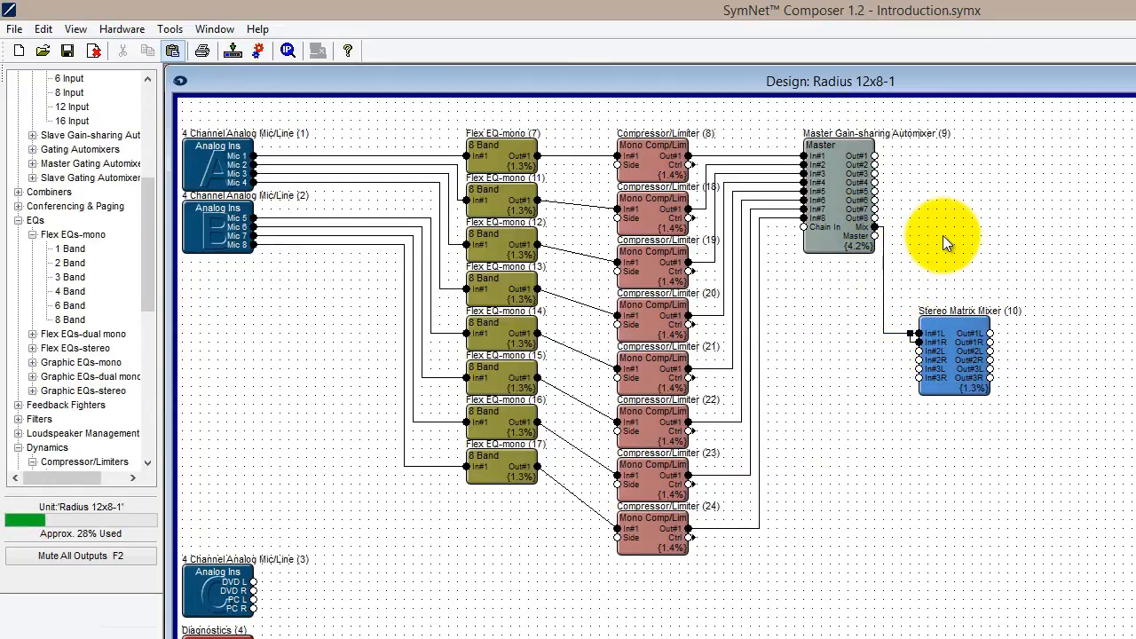
pyautogui.moveTo(997, 258)
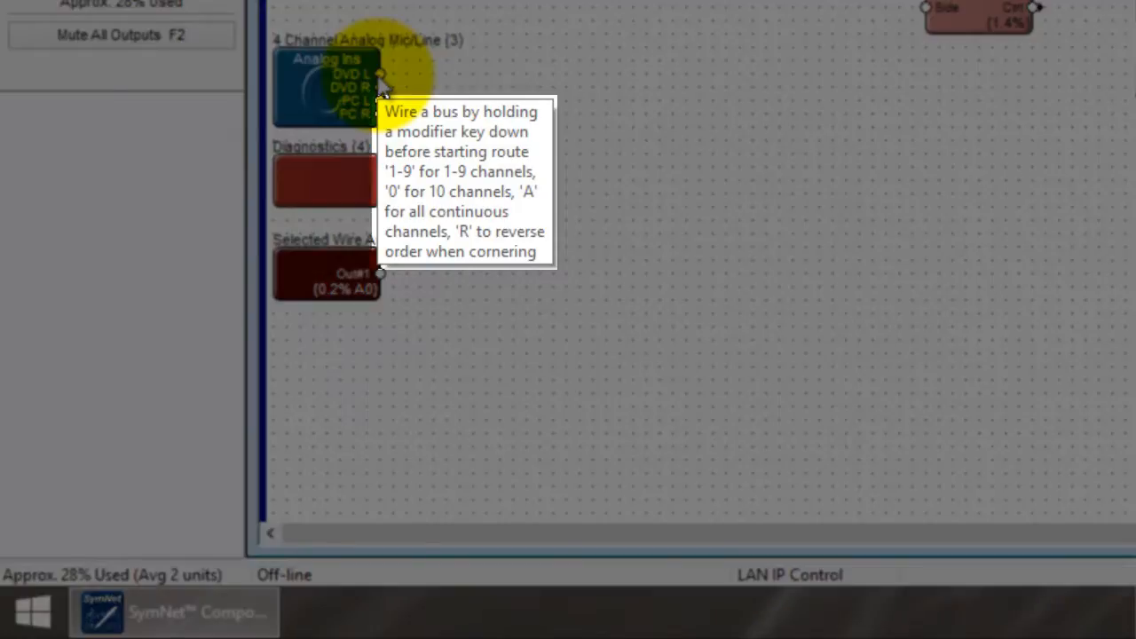
# Step: Draw a four-channel bus from the DVD/PC pins into the stereo matrix mixer inputs
pyautogui.press('4')
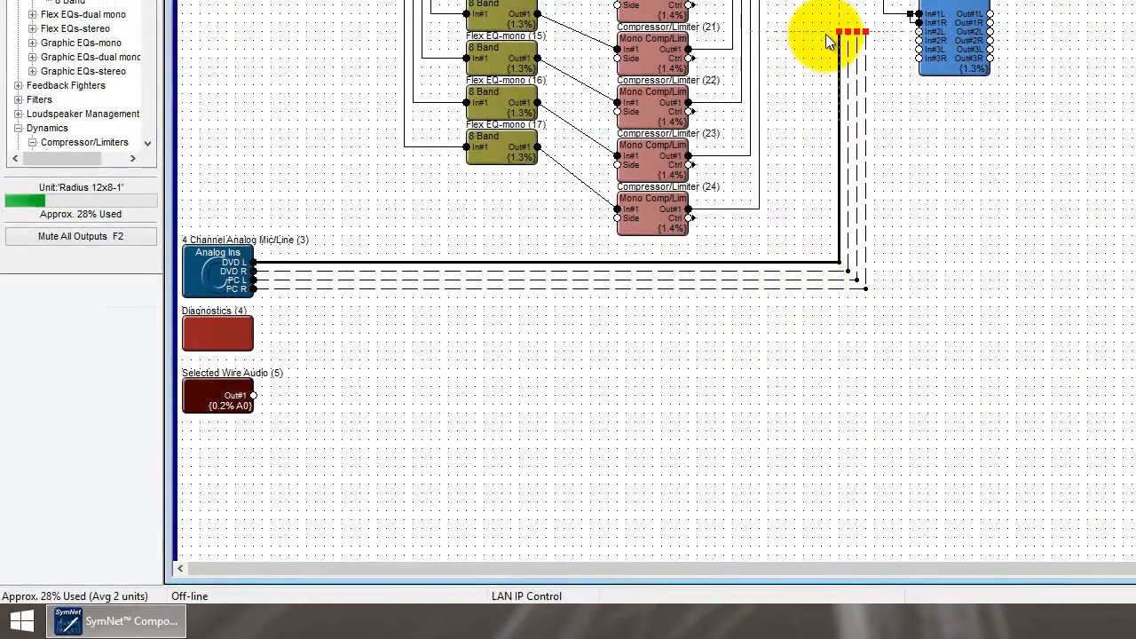
pyautogui.press('r')
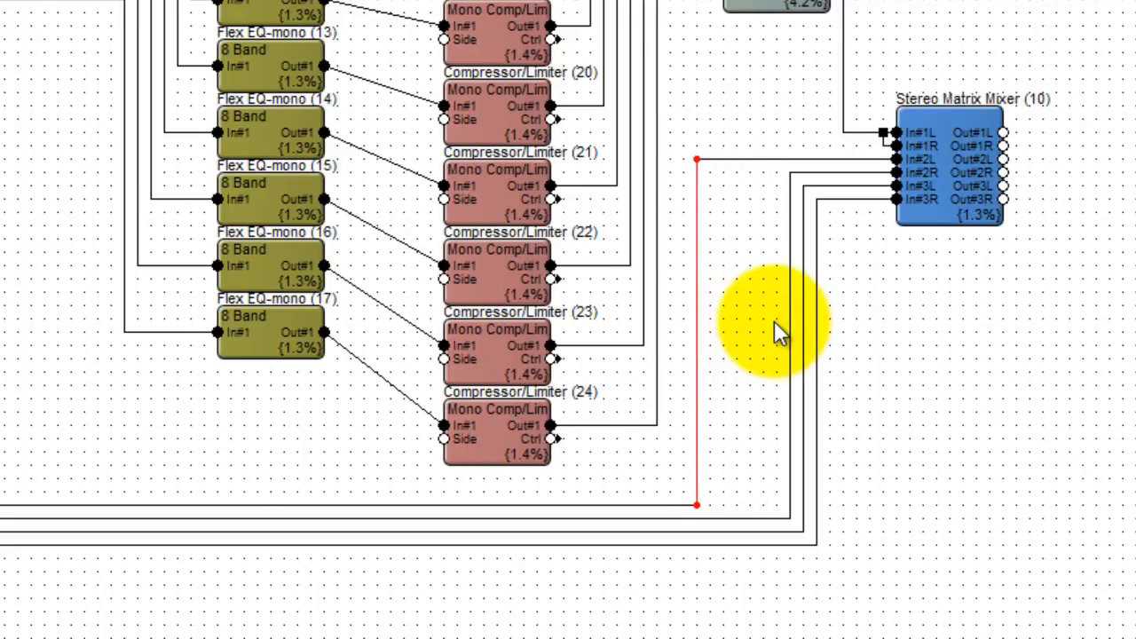
pyautogui.rightClick(696, 160)
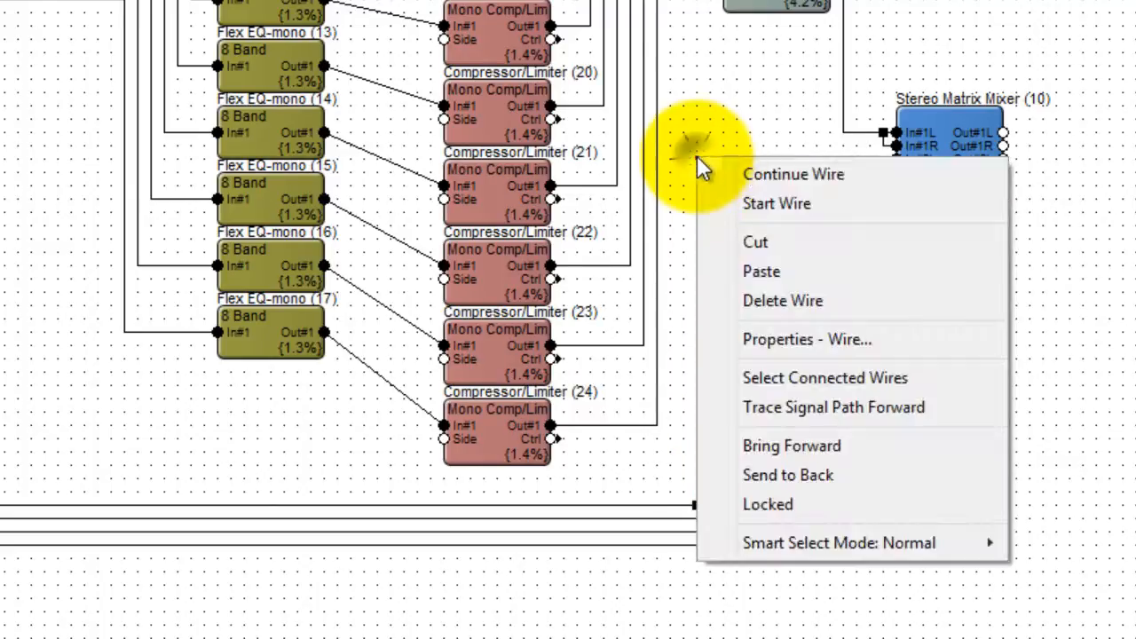